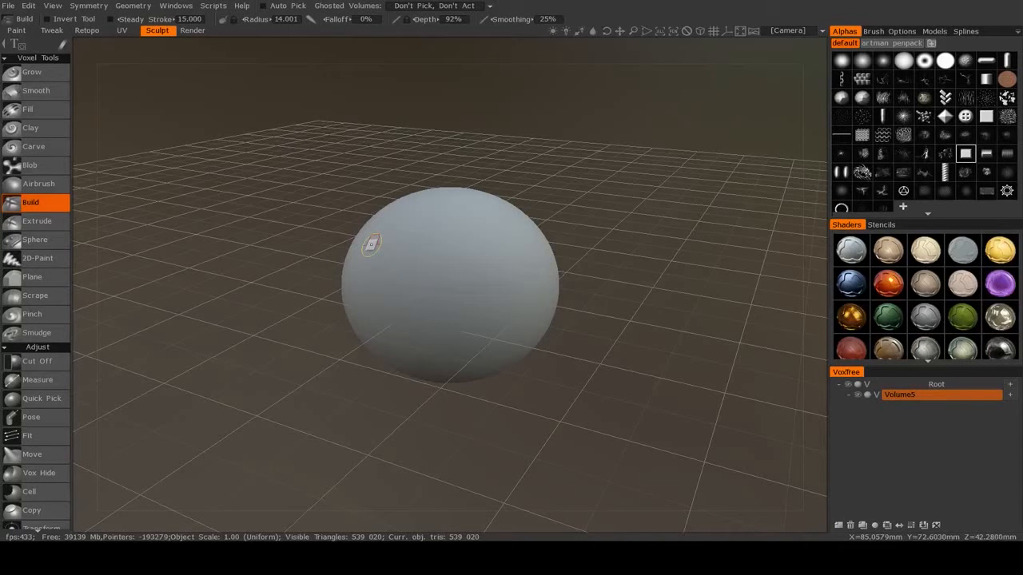
mouse_move(388, 247)
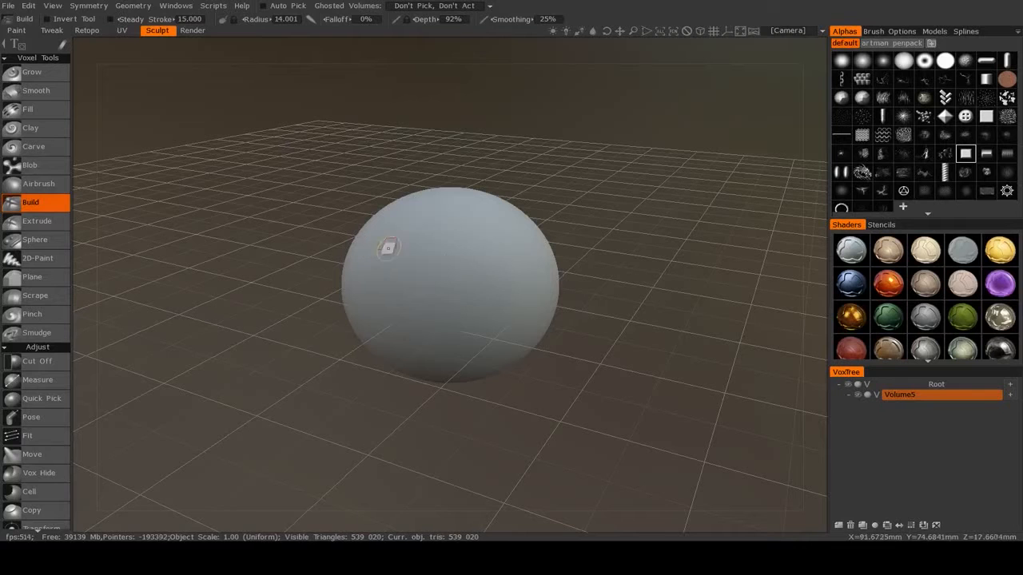
mouse_move(438, 255)
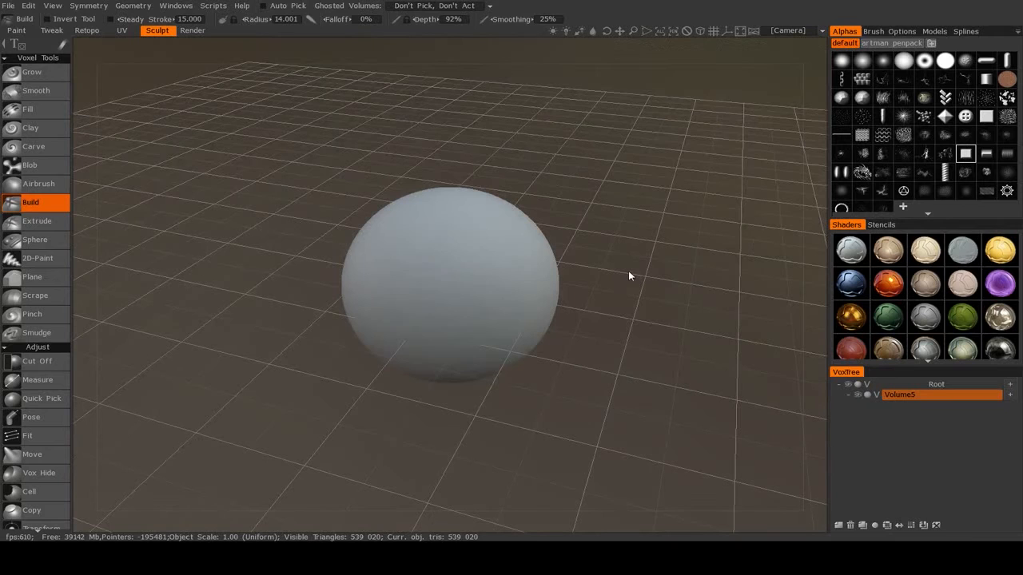
mouse_move(627, 236)
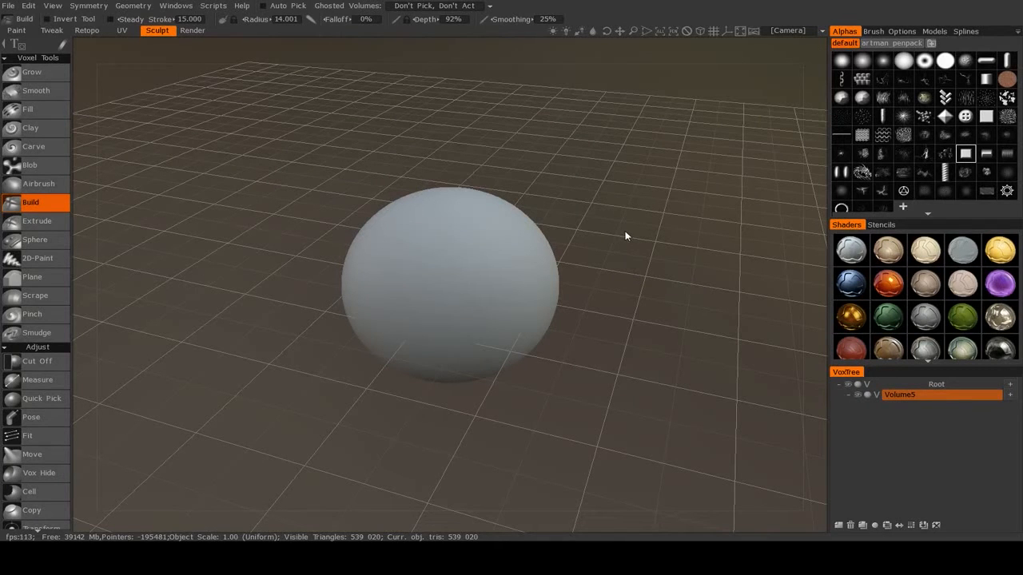
mouse_move(593, 216)
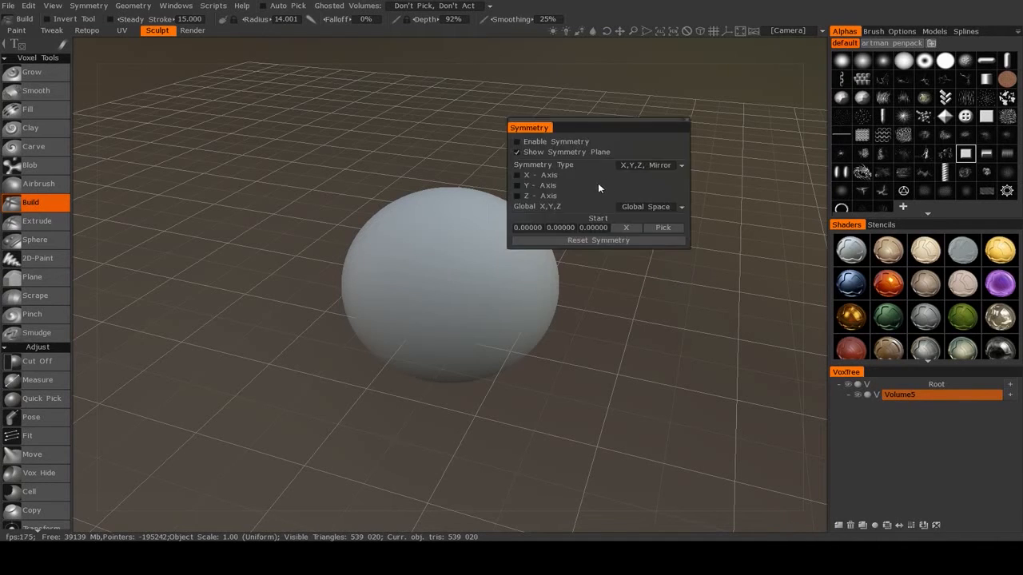
Show the Symmetry panel from the Symmetry menu and float it right of the sphere
left_click(88, 6)
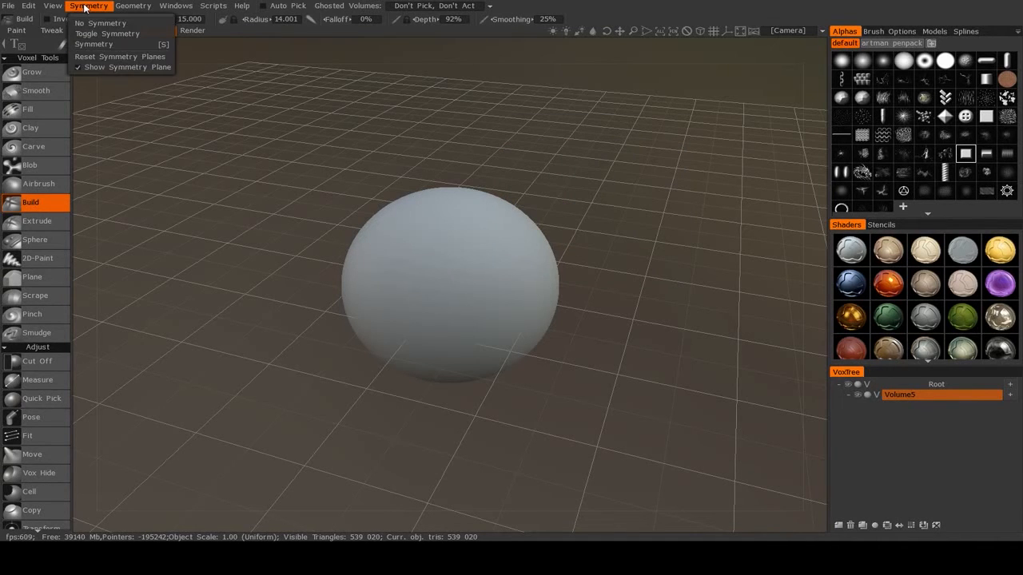
left_click(94, 44)
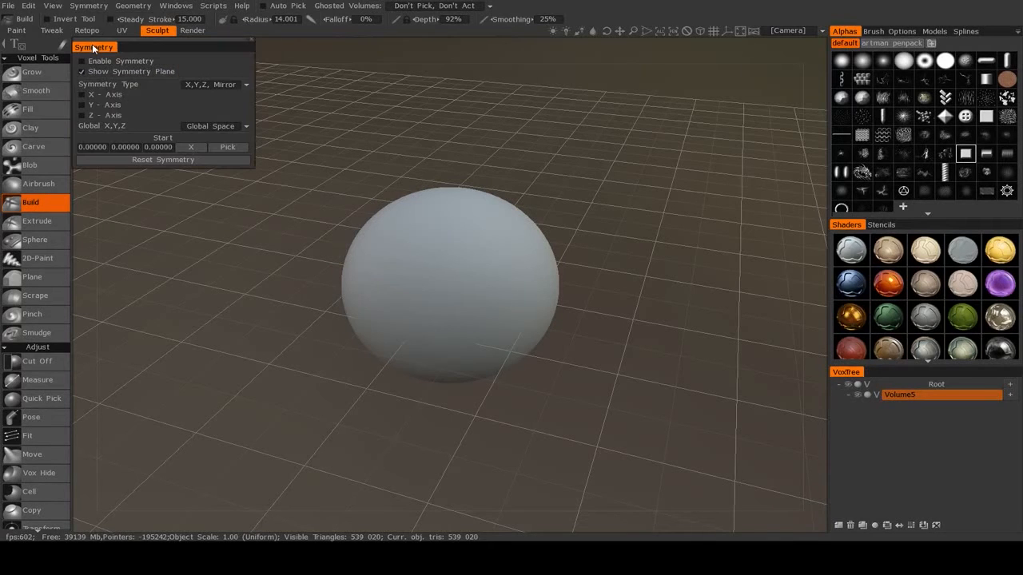
left_click_drag(94, 46, 606, 144)
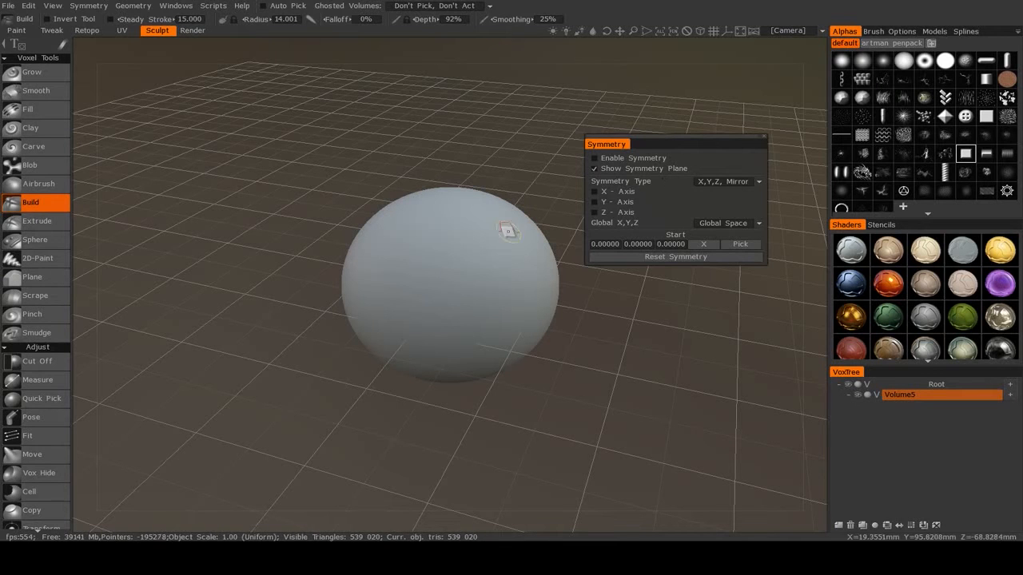
left_click_drag(507, 232, 471, 320)
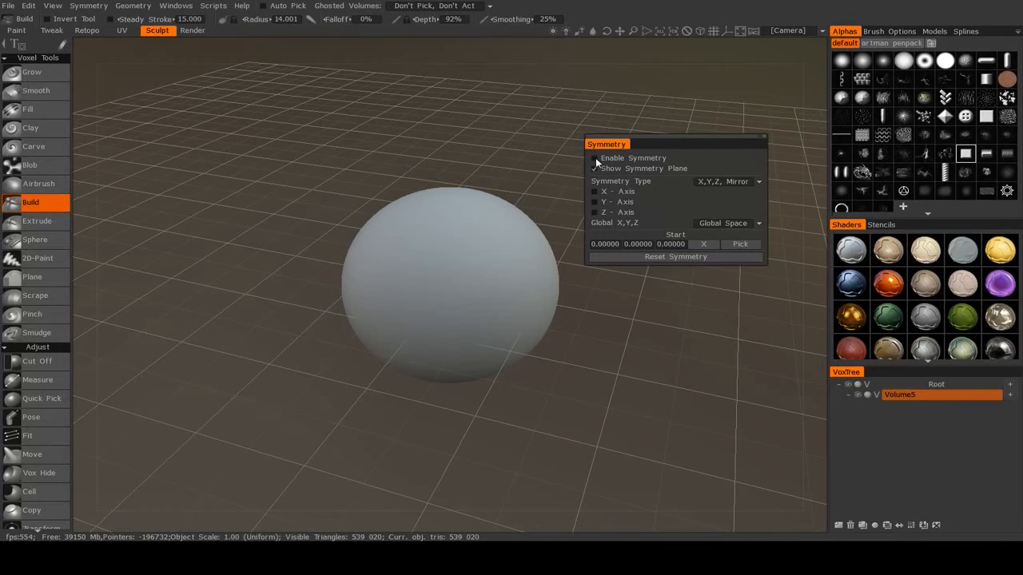
Enable symmetry with X-axis mirroring, sculpt a mirrored test stroke, then uncheck X - Axis
left_click(594, 157)
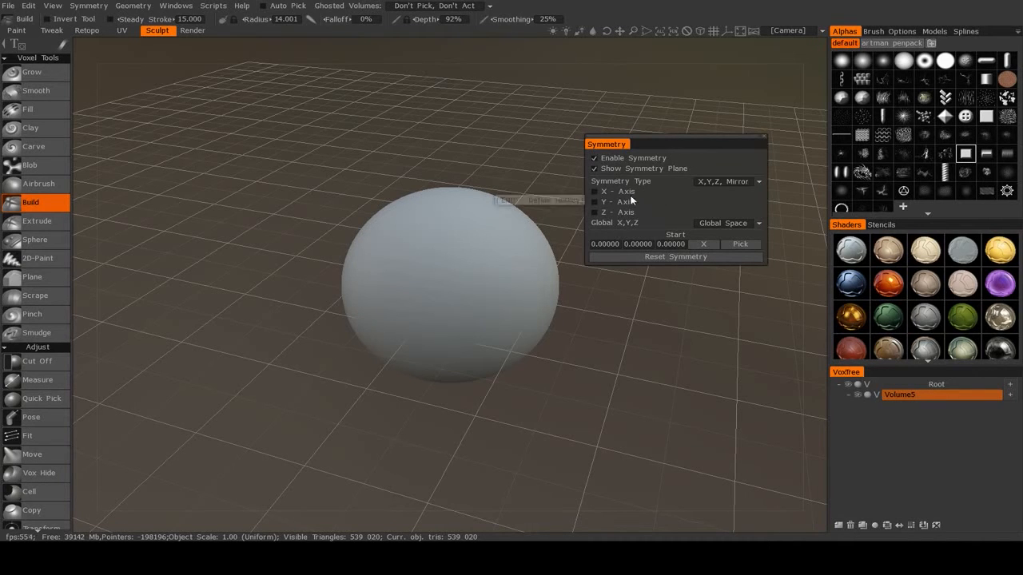
left_click(604, 191)
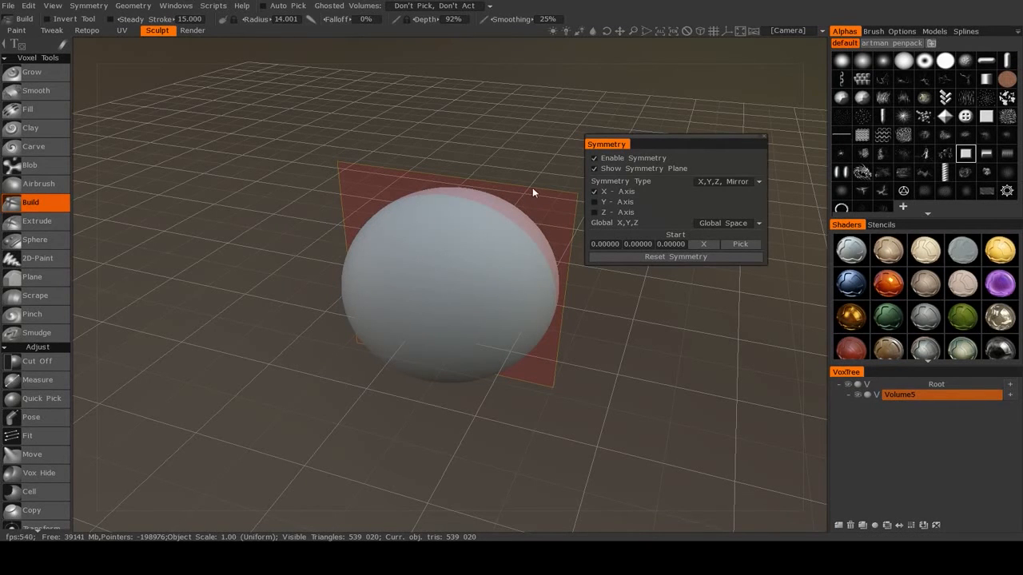
mouse_move(605, 178)
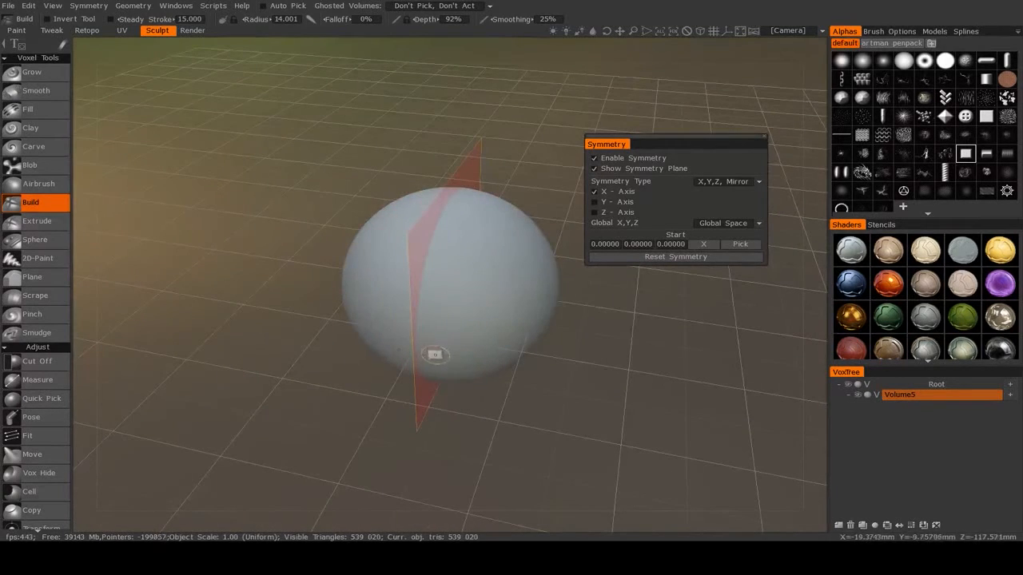
left_click_drag(435, 355, 503, 363)
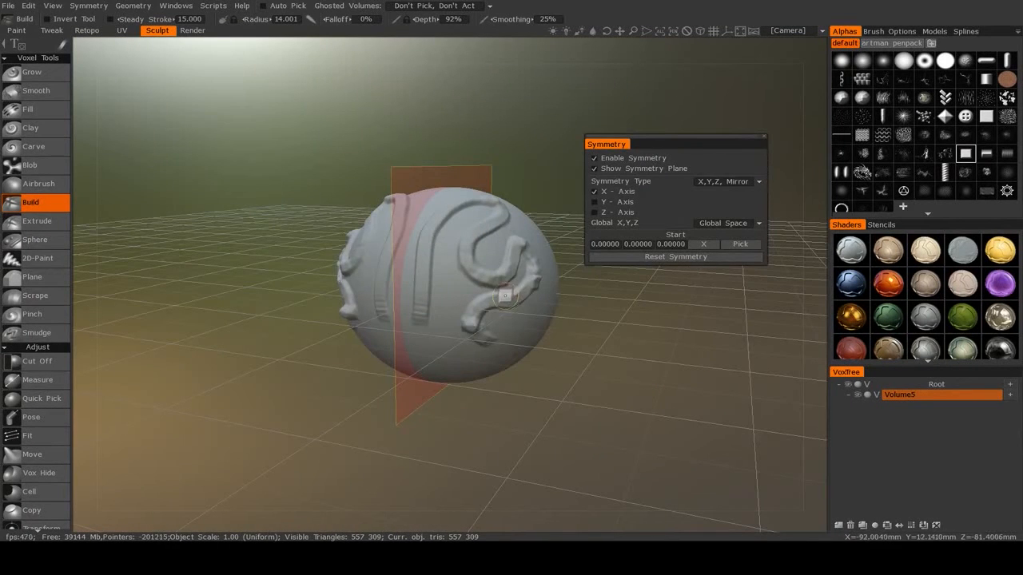
left_click(593, 191)
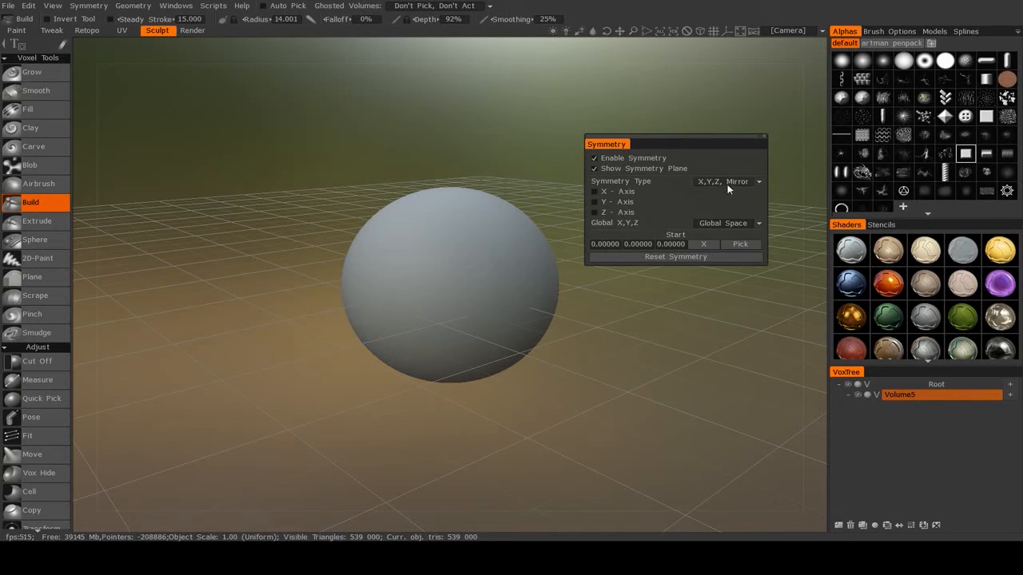
Set Symmetry Type to Radial Symmetry and change Radial Order from 8 to 32
left_click(727, 181)
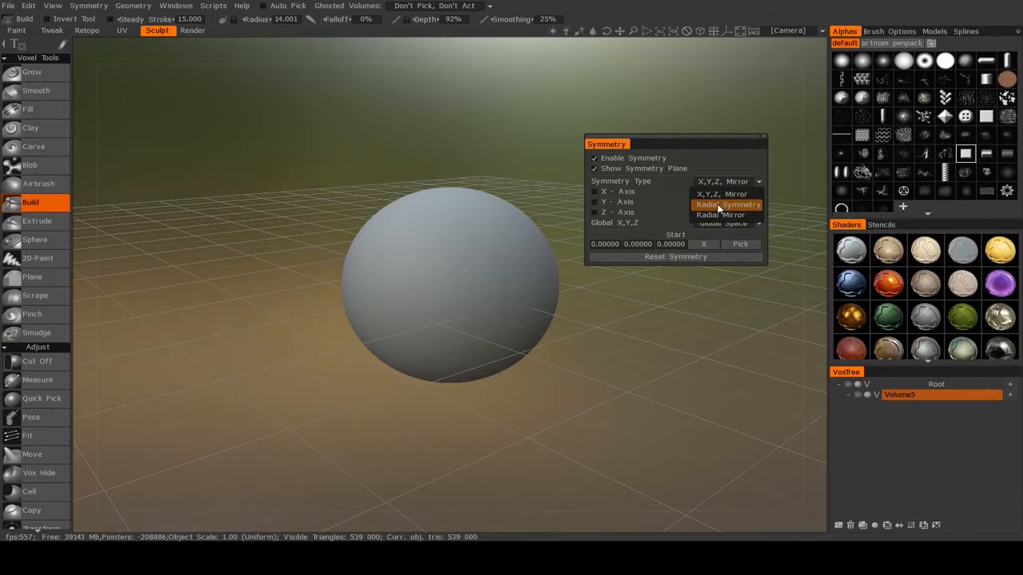
left_click(726, 204)
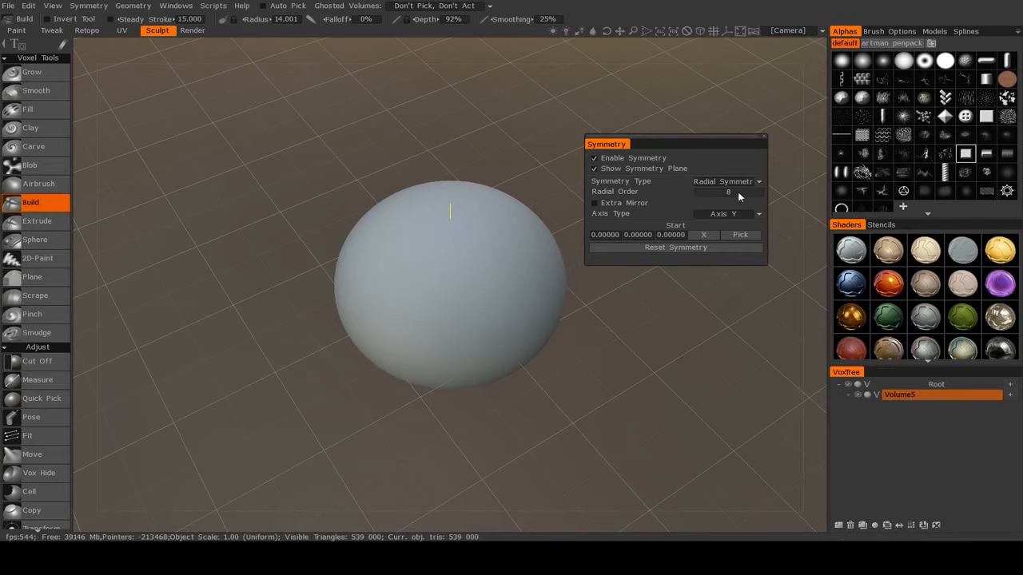
mouse_move(702, 214)
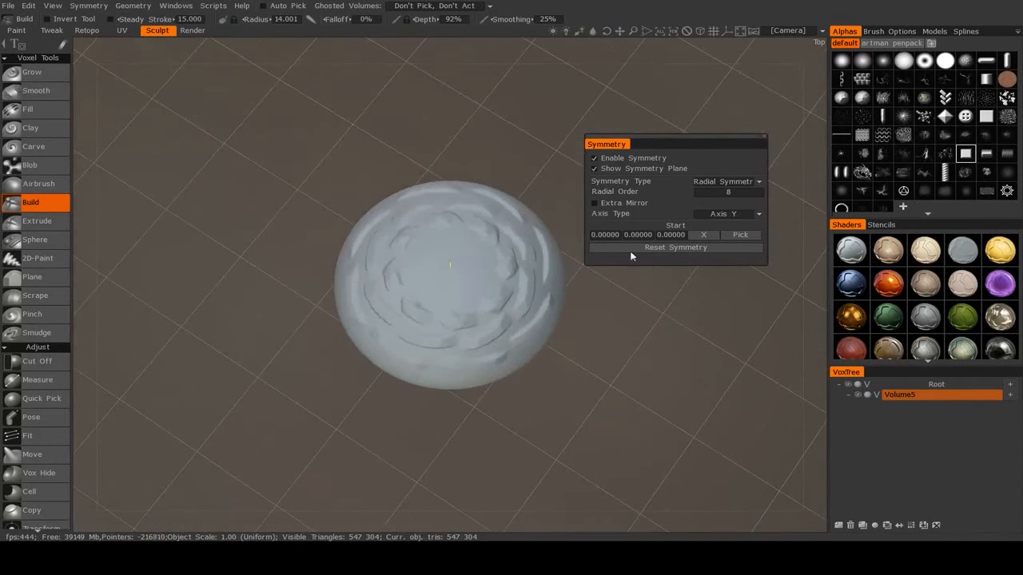
left_click(727, 192)
type("32")
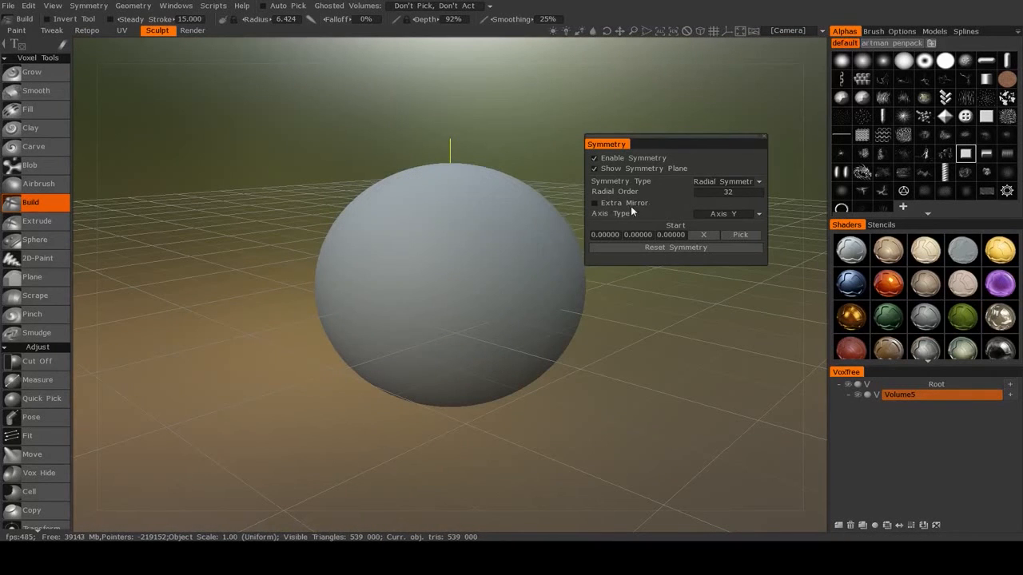
Set Radial Order back to 8, switch the axis to X then Z, and reset the centre
left_click(727, 191)
type("8")
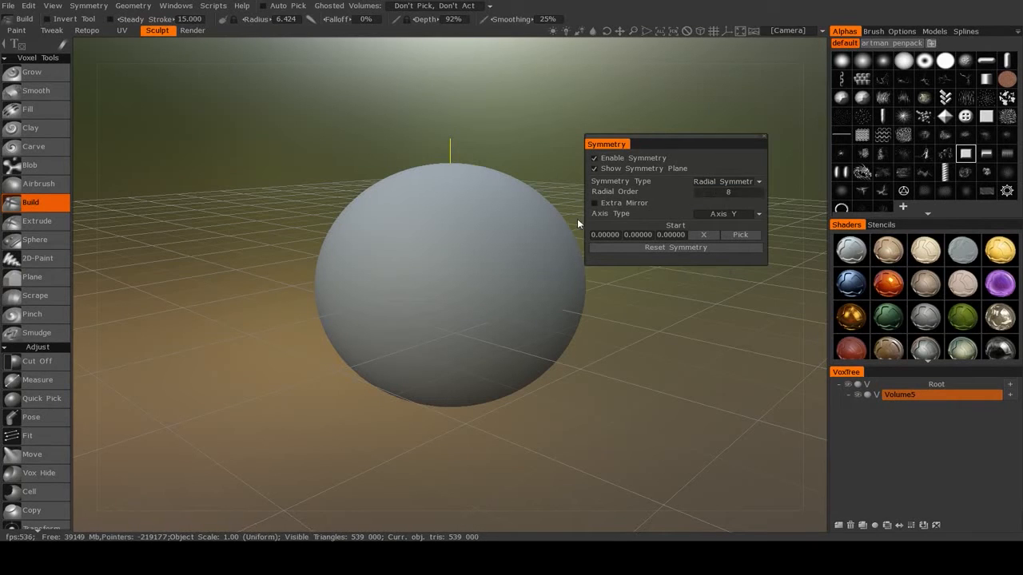
left_click(727, 214)
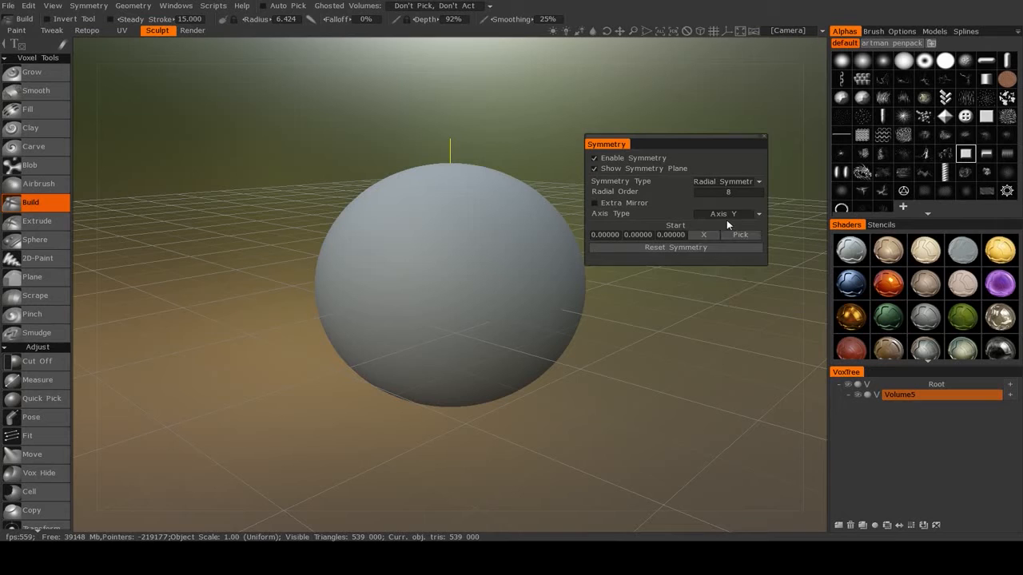
left_click(727, 213)
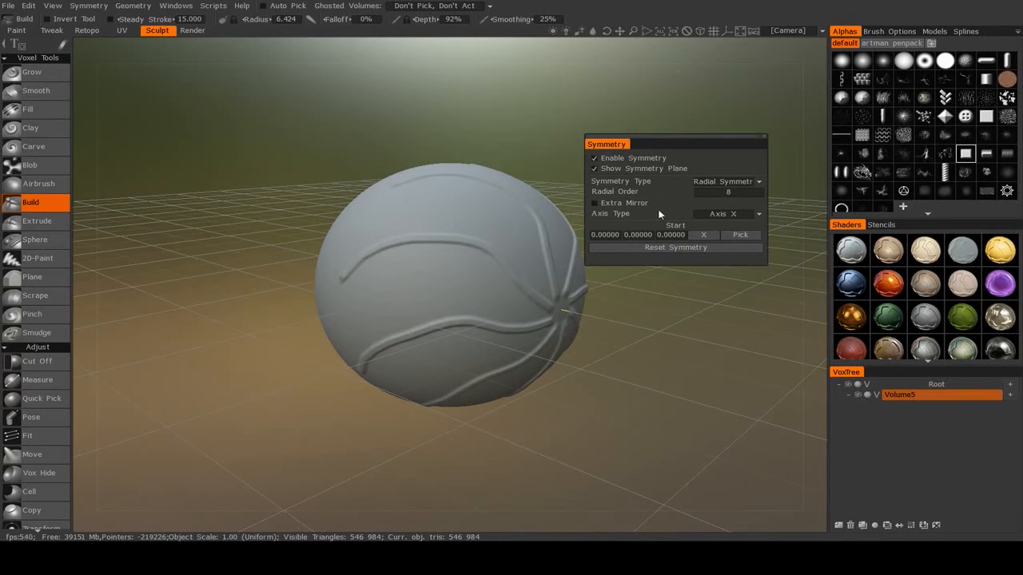
mouse_move(739, 229)
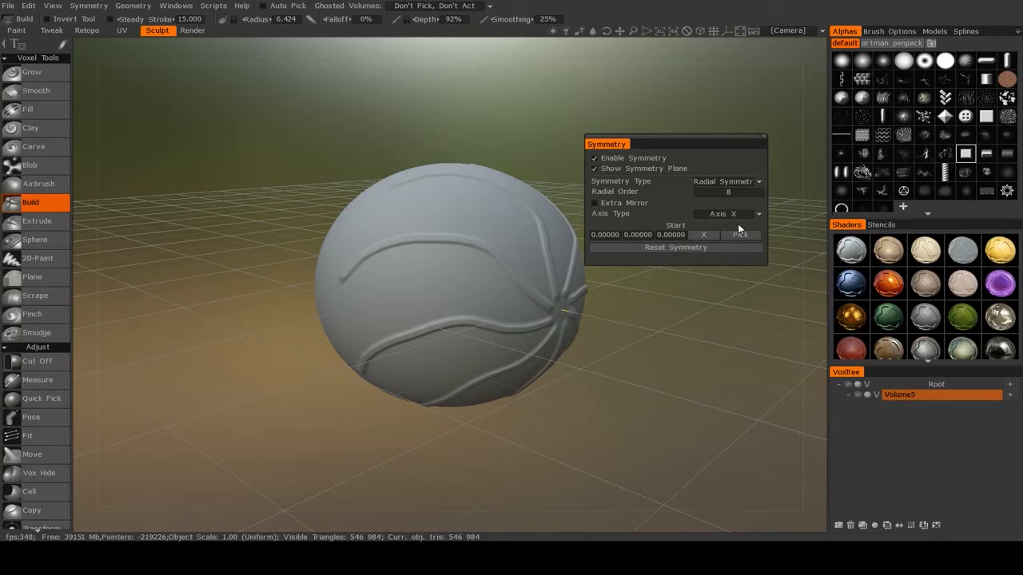
left_click(727, 213)
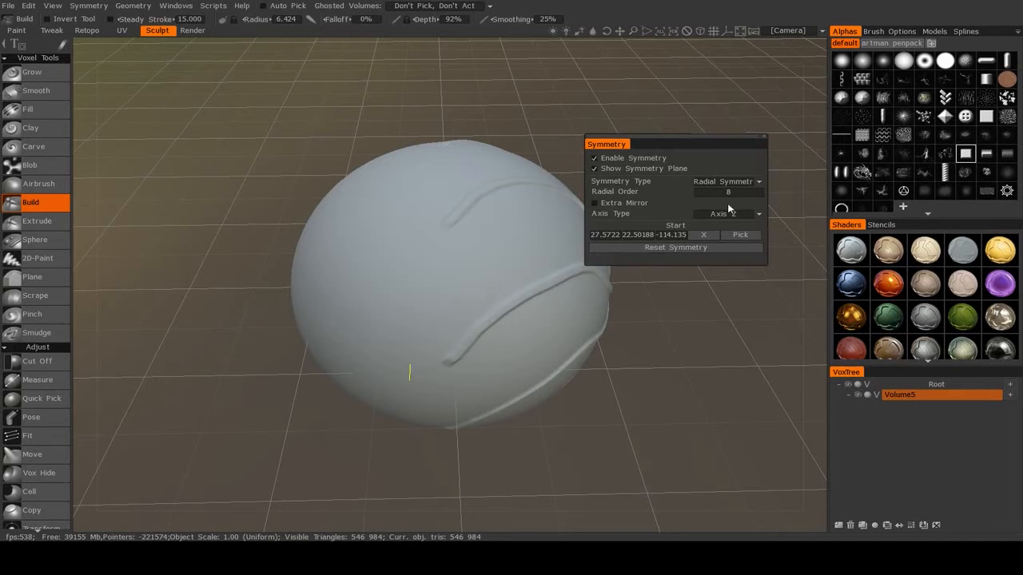
left_click(702, 235)
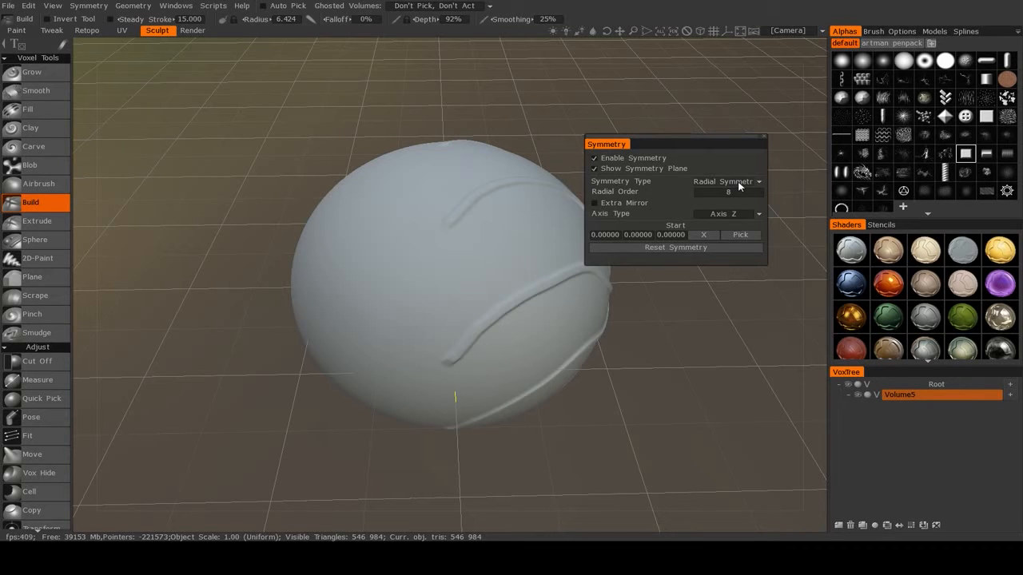
Choose Radial Mirror around Axis Y, then raise Radial Order to 16
left_click(727, 181)
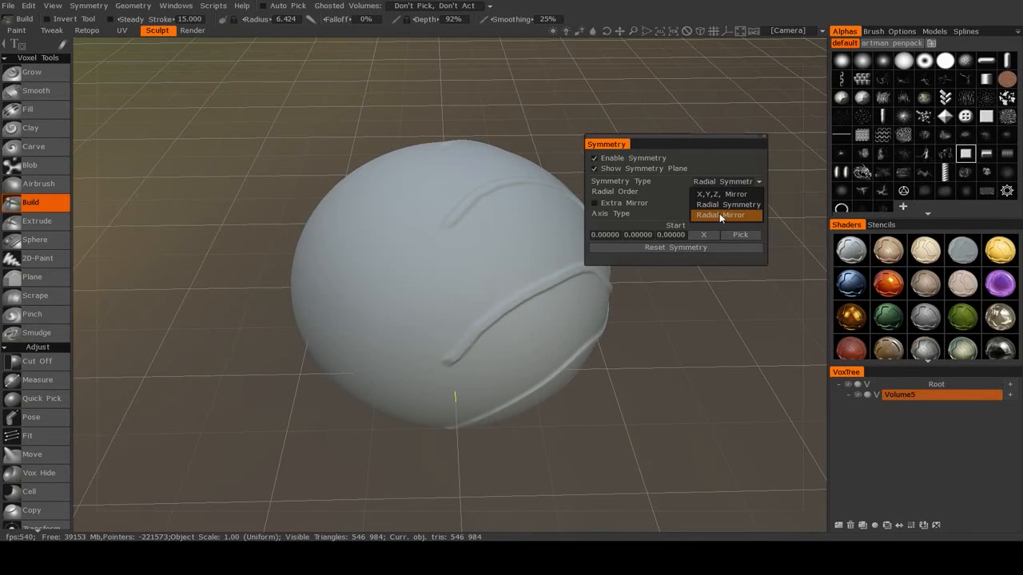
left_click(720, 215)
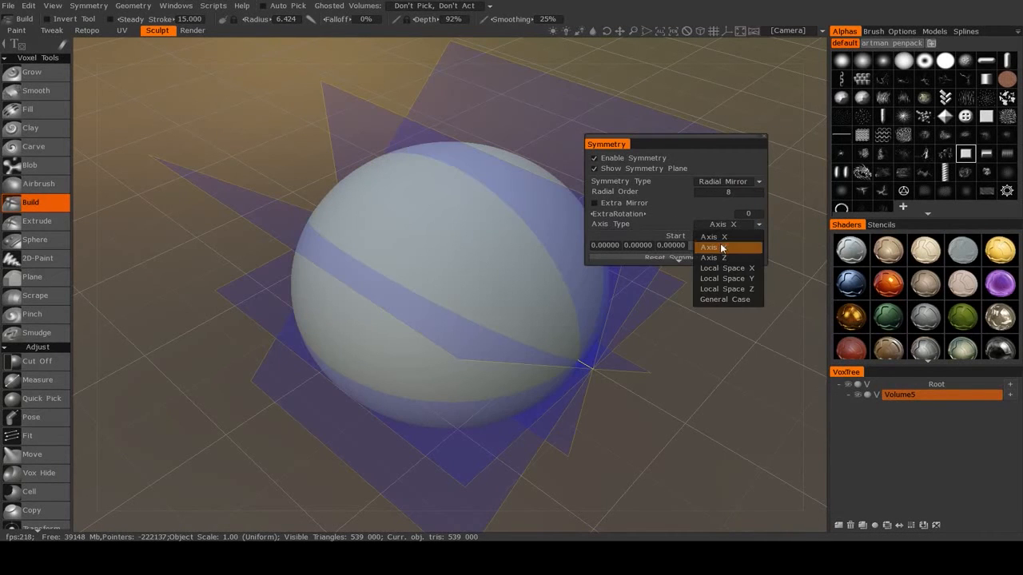
left_click(711, 257)
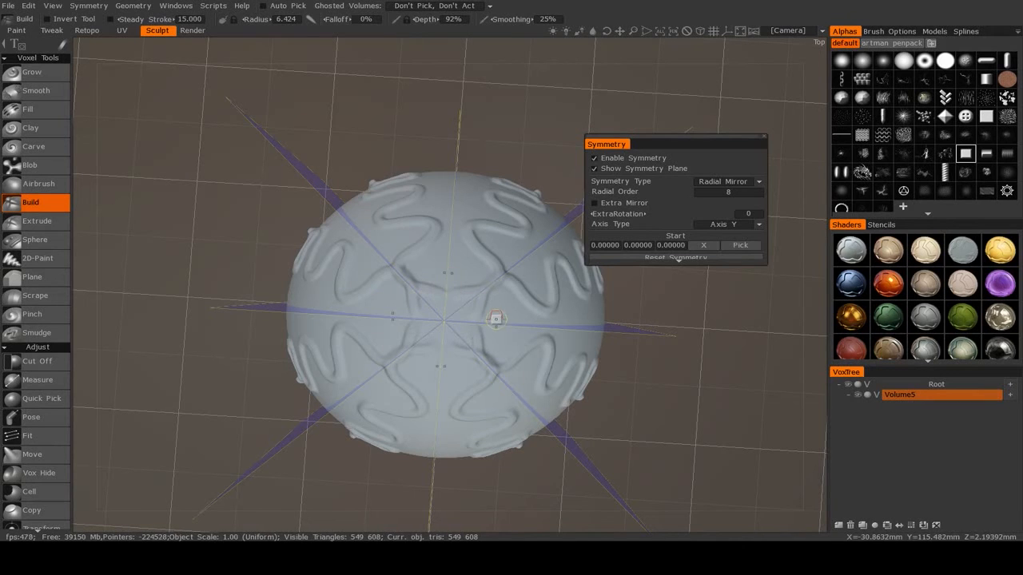
left_click(727, 192)
type("16")
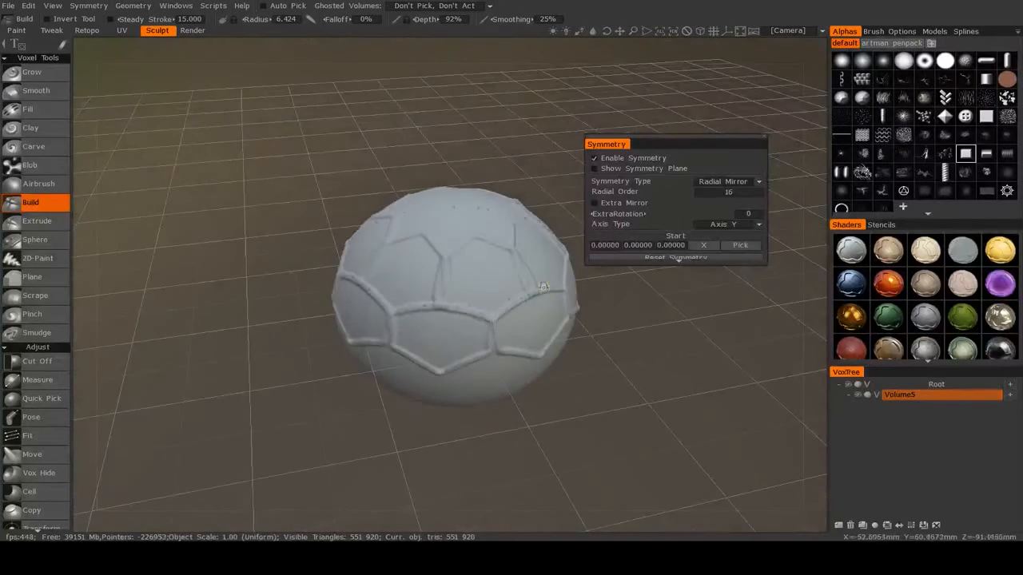
Enable Extra Mirror, set Radial Order to 8, and sculpt mirrored wavy test ridges
left_click(594, 168)
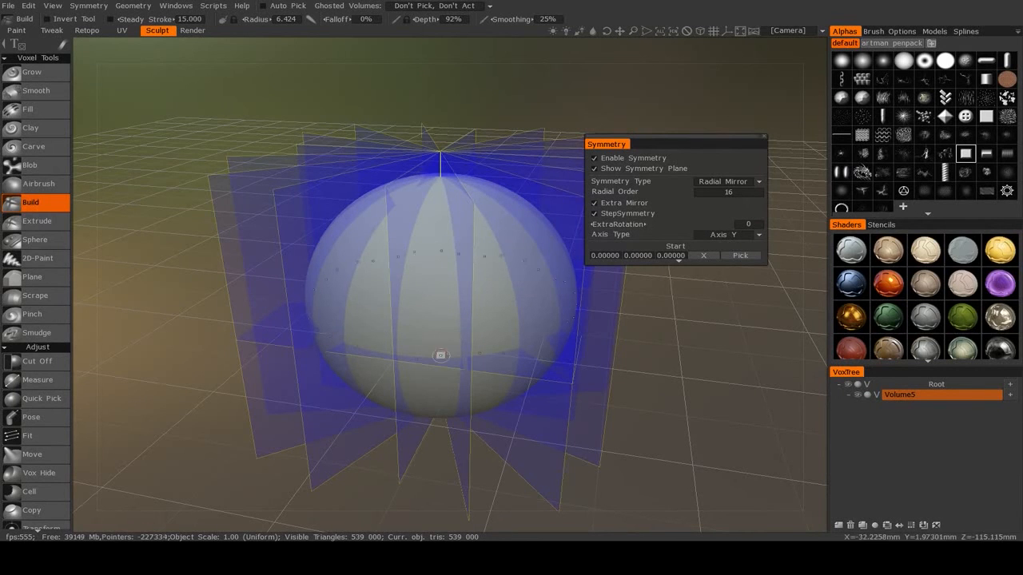
left_click(727, 191)
type("8")
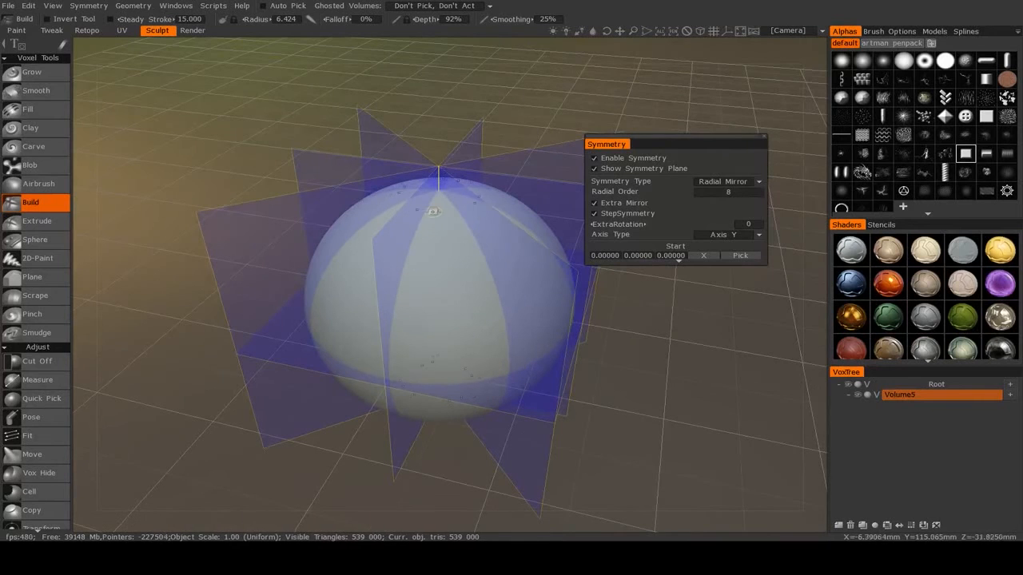
left_click_drag(433, 212, 426, 298)
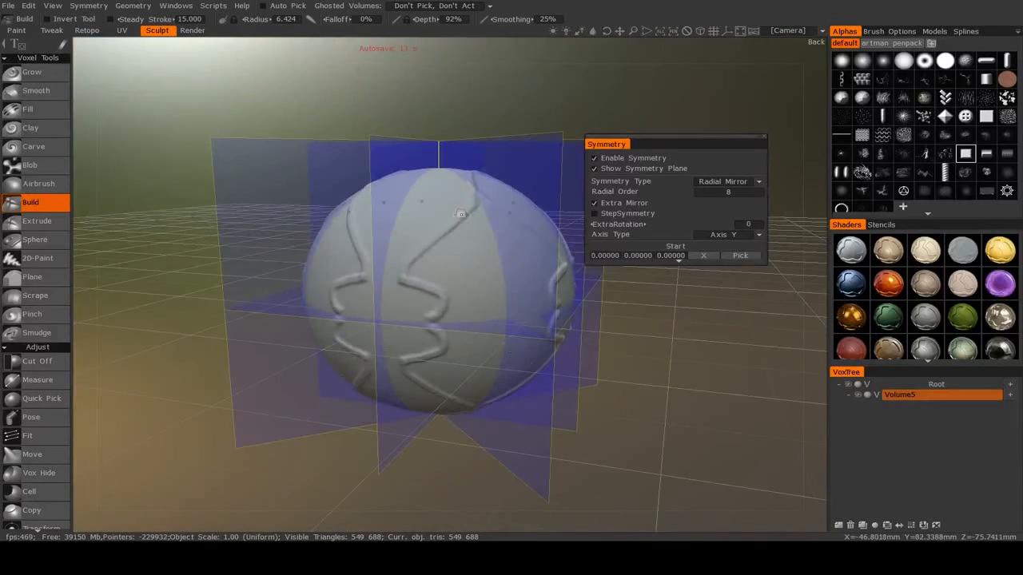
left_click_drag(459, 213, 460, 306)
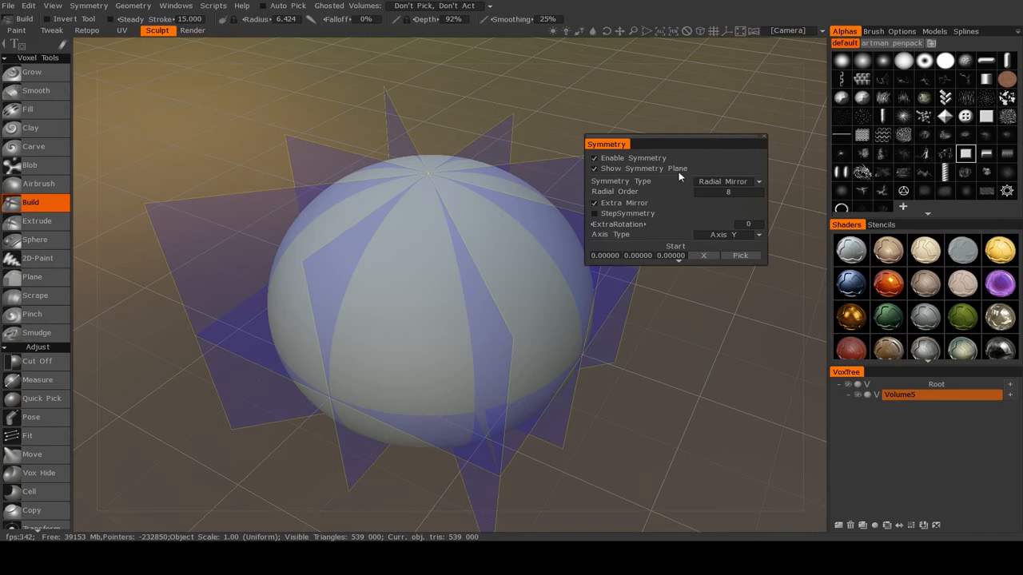
Try X,Y,Z Mirror as the symmetry type, then reopen the type list
left_click(727, 182)
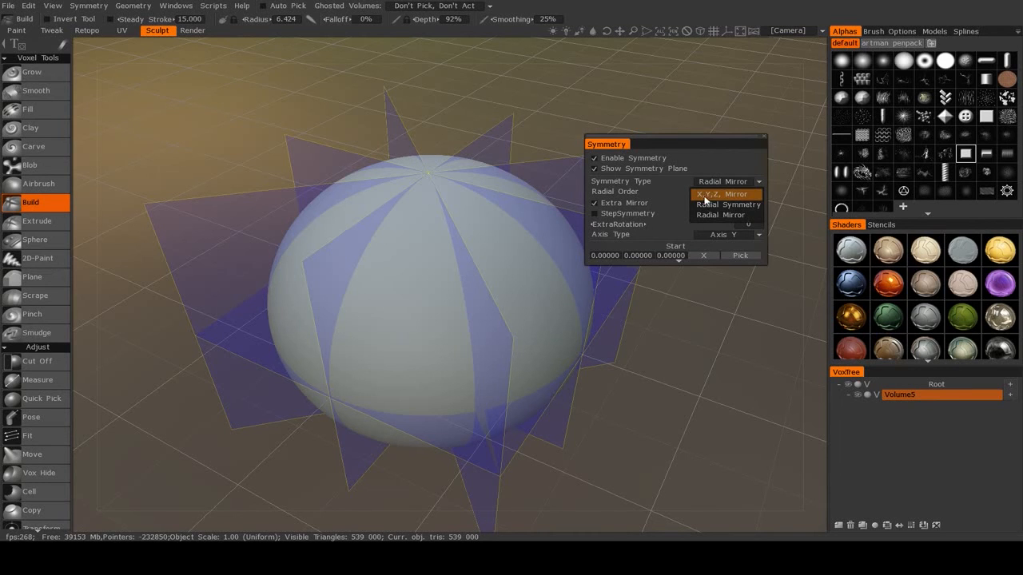
left_click(721, 194)
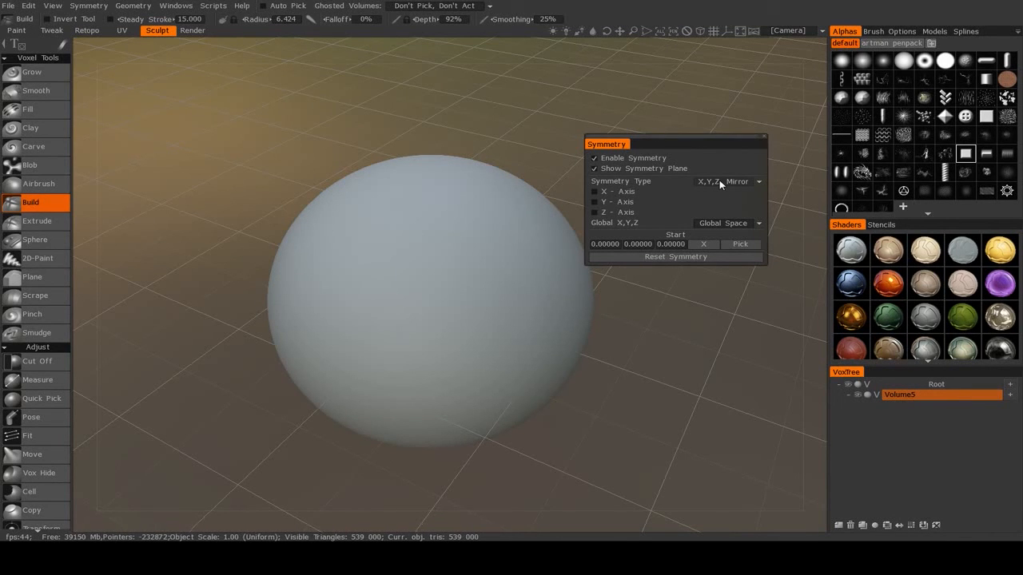
mouse_move(709, 186)
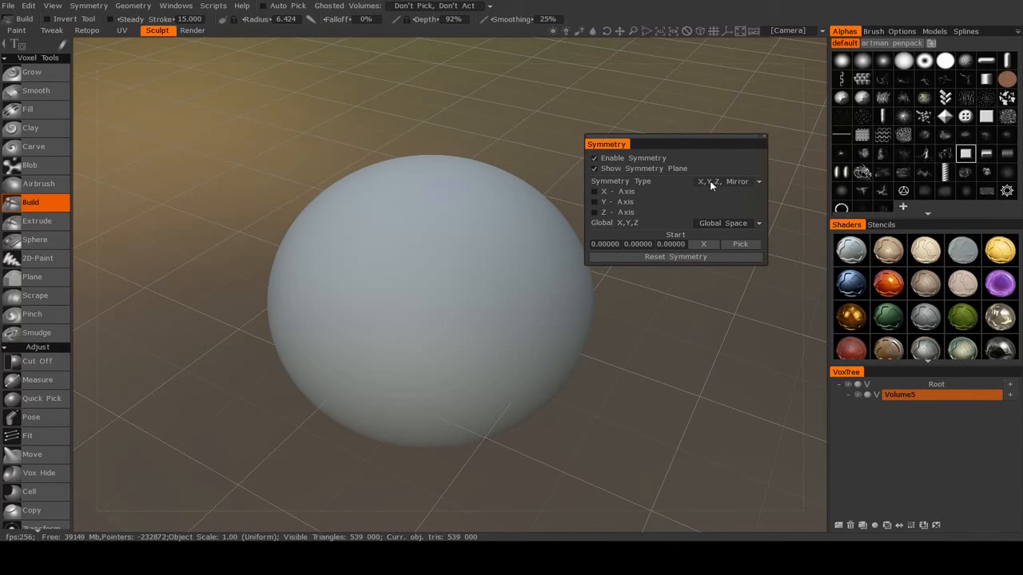
left_click(725, 182)
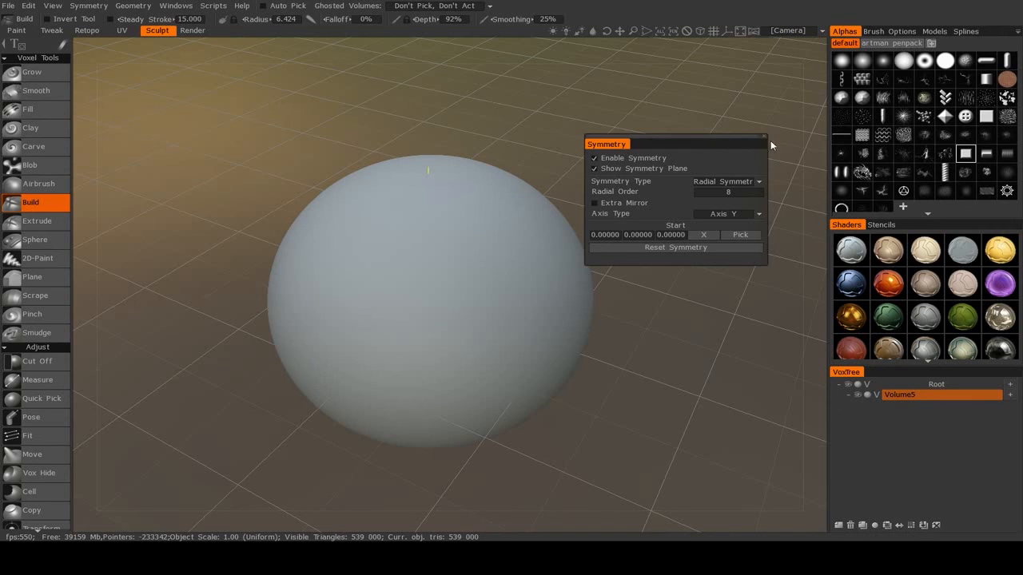
mouse_move(643, 187)
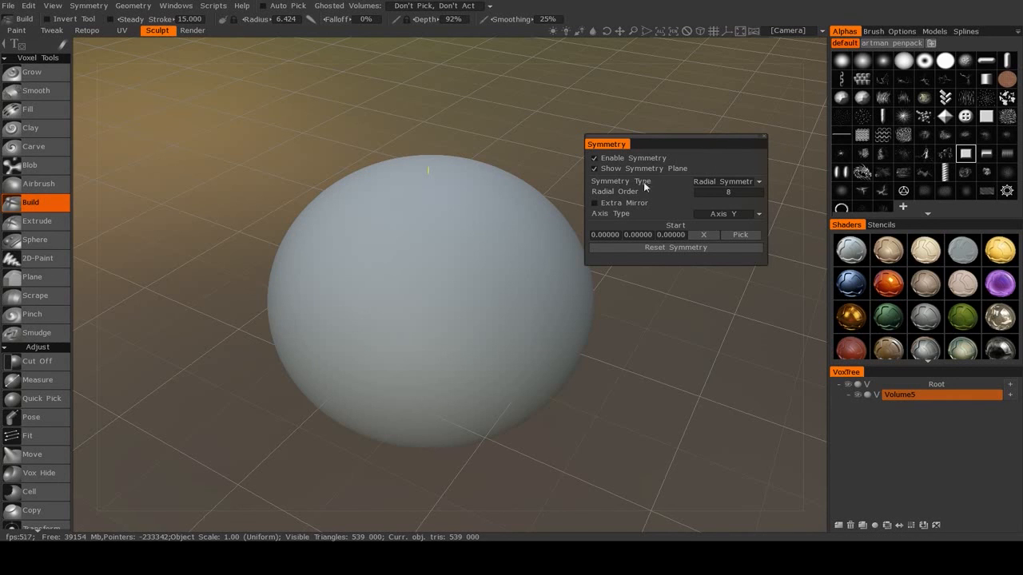